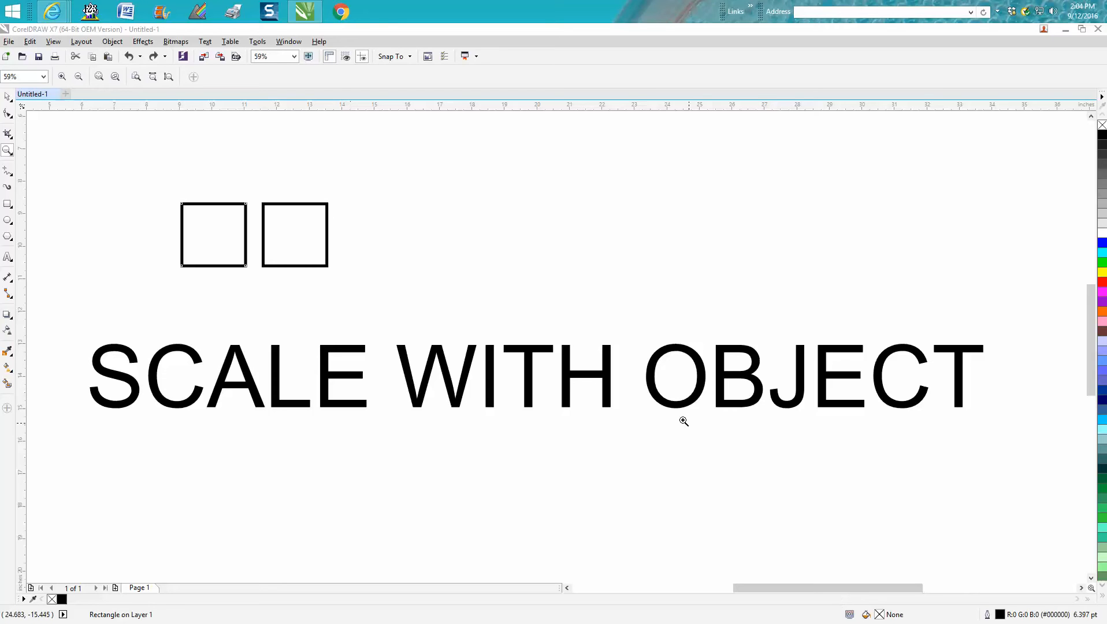
{"action": "mouse_move", "coordinate": [161, 247]}
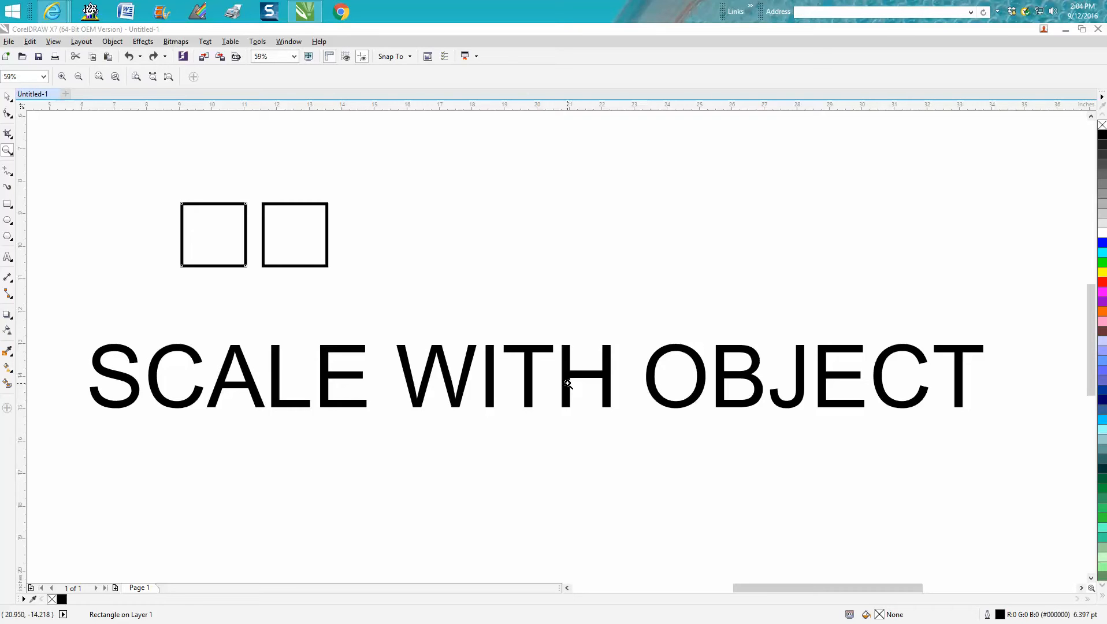
{"action": "mouse_move", "coordinate": [365, 193]}
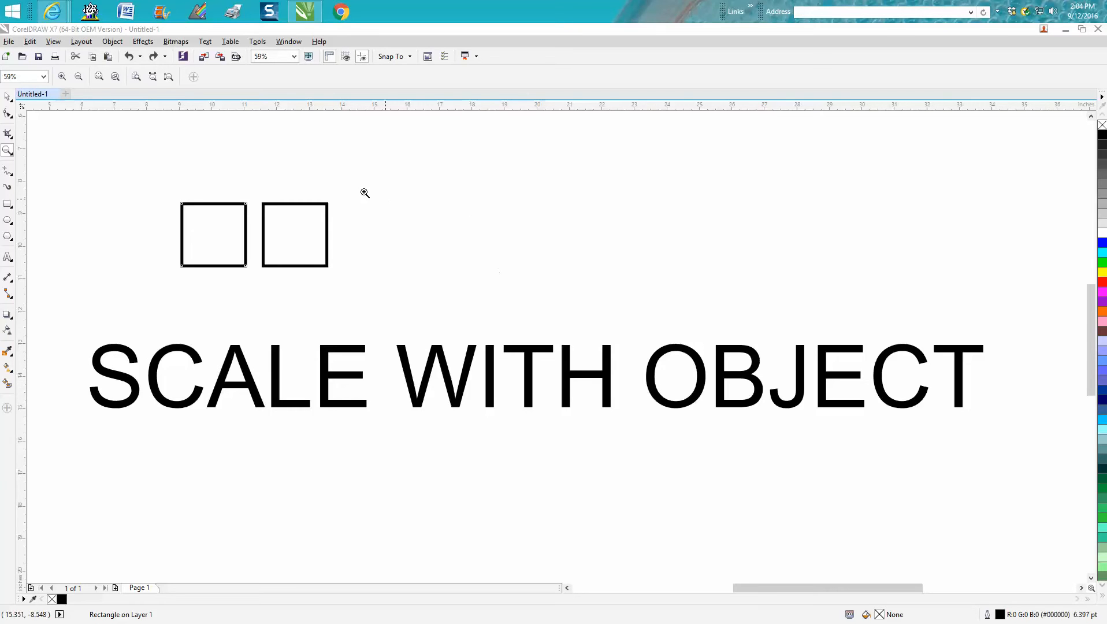
Select the left square on the page.
{"action": "left_click", "coordinate": [213, 235]}
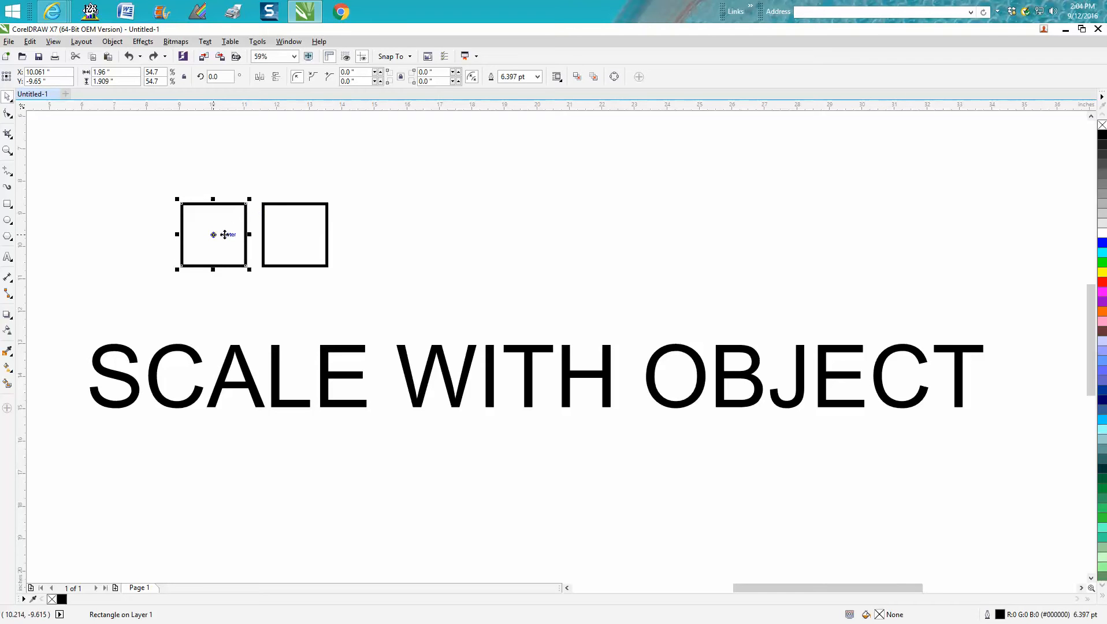
{"action": "mouse_move", "coordinate": [325, 208]}
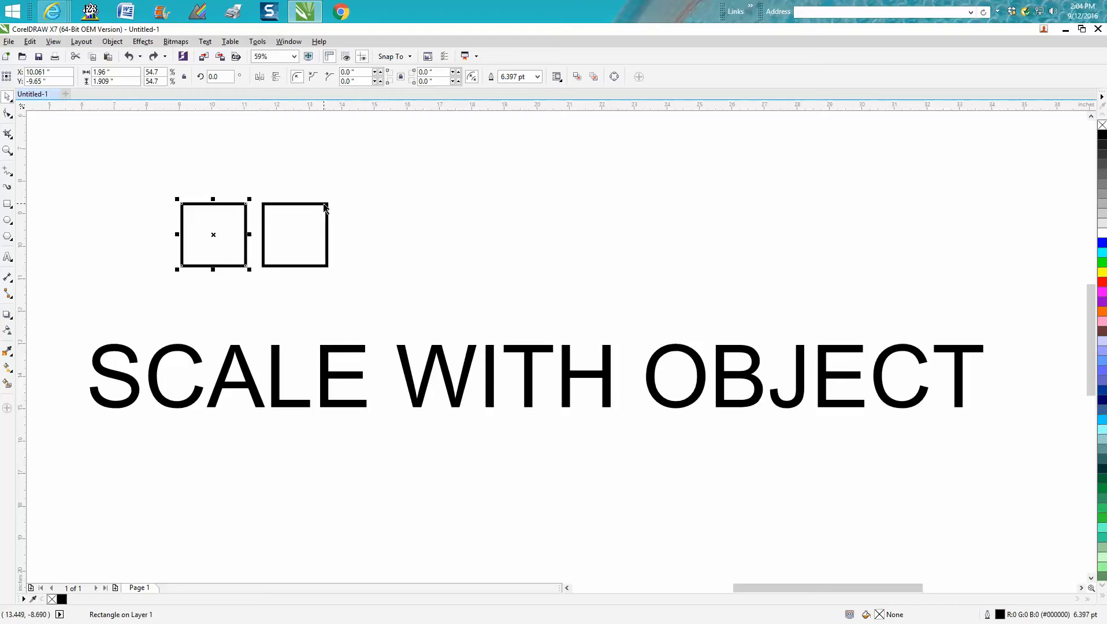
{"action": "mouse_move", "coordinate": [233, 213]}
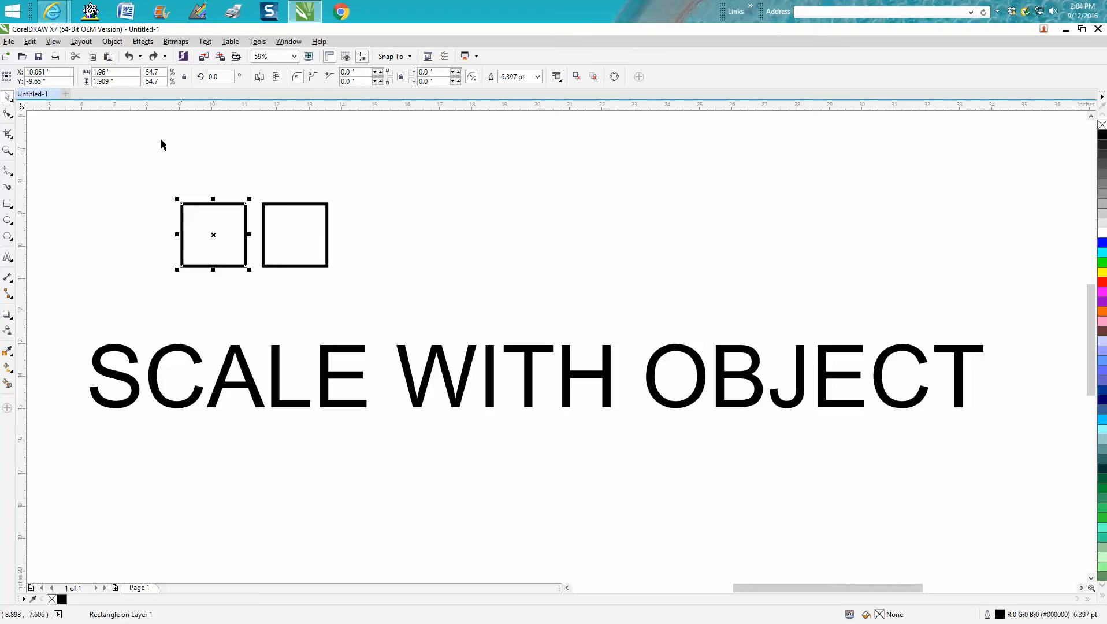
{"action": "mouse_move", "coordinate": [248, 199]}
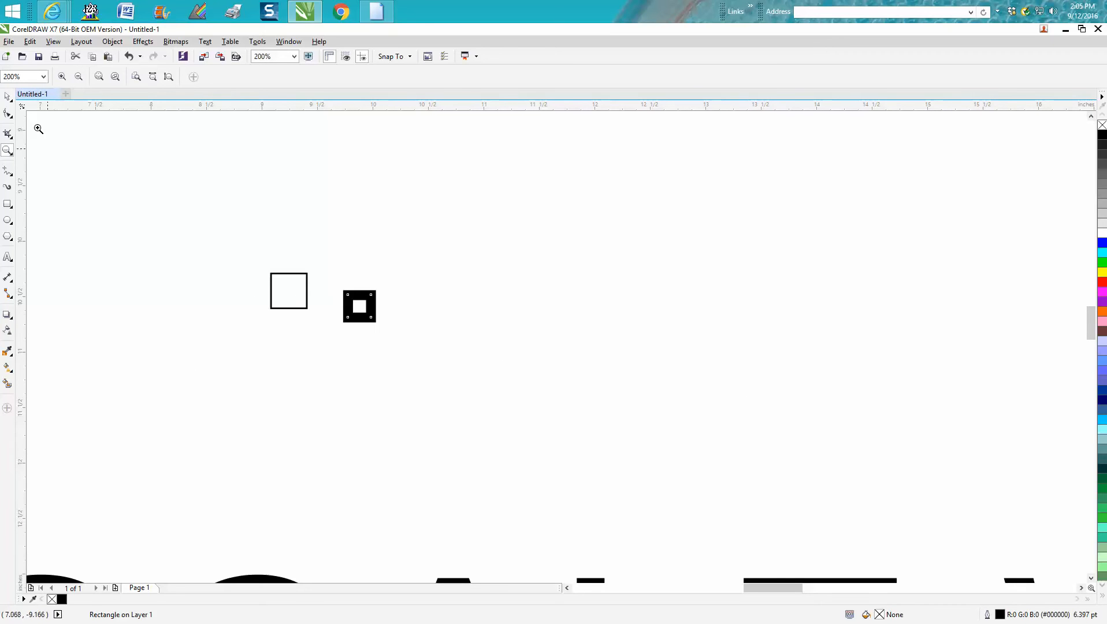
Enter 0.3 in the width field for the thin-outlined square.
{"action": "left_click", "coordinate": [288, 290]}
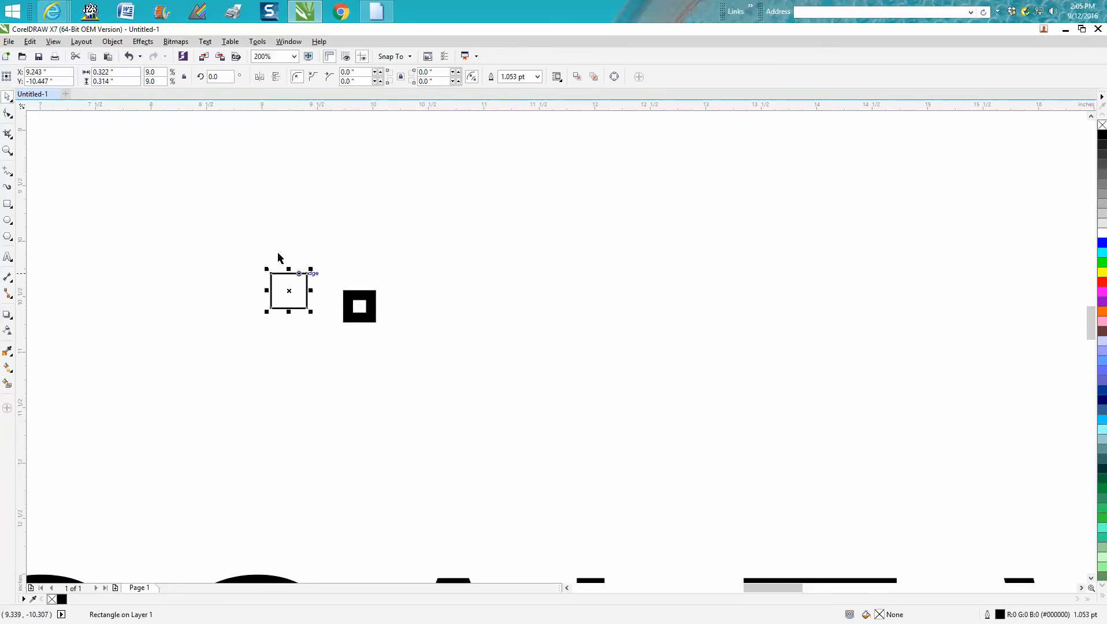
{"action": "left_click", "coordinate": [113, 72]}
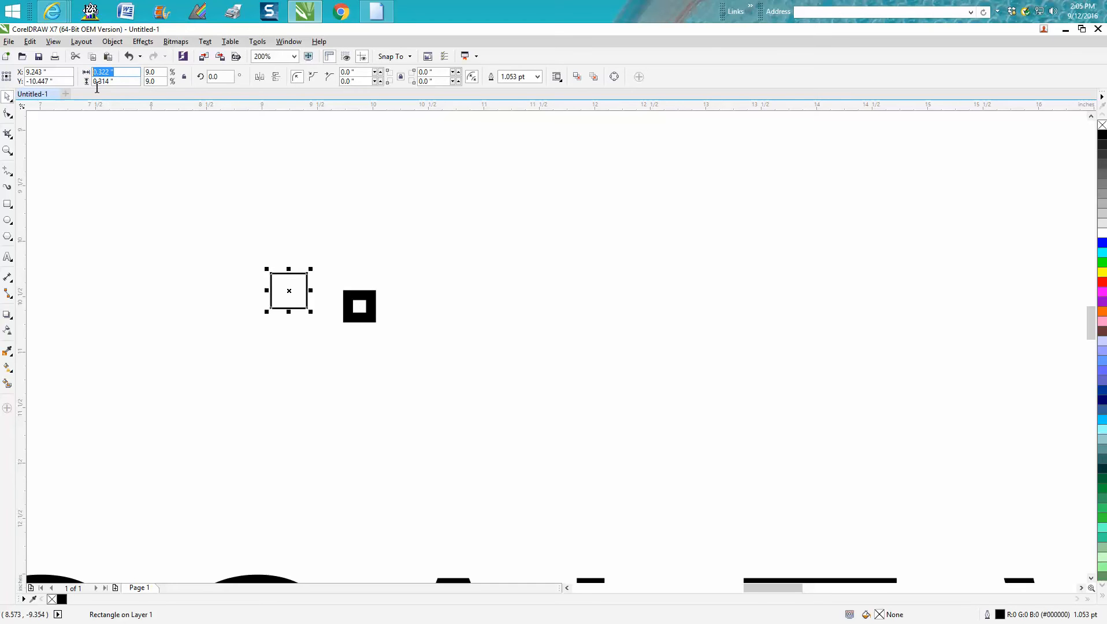
{"action": "type", "text": "3"}
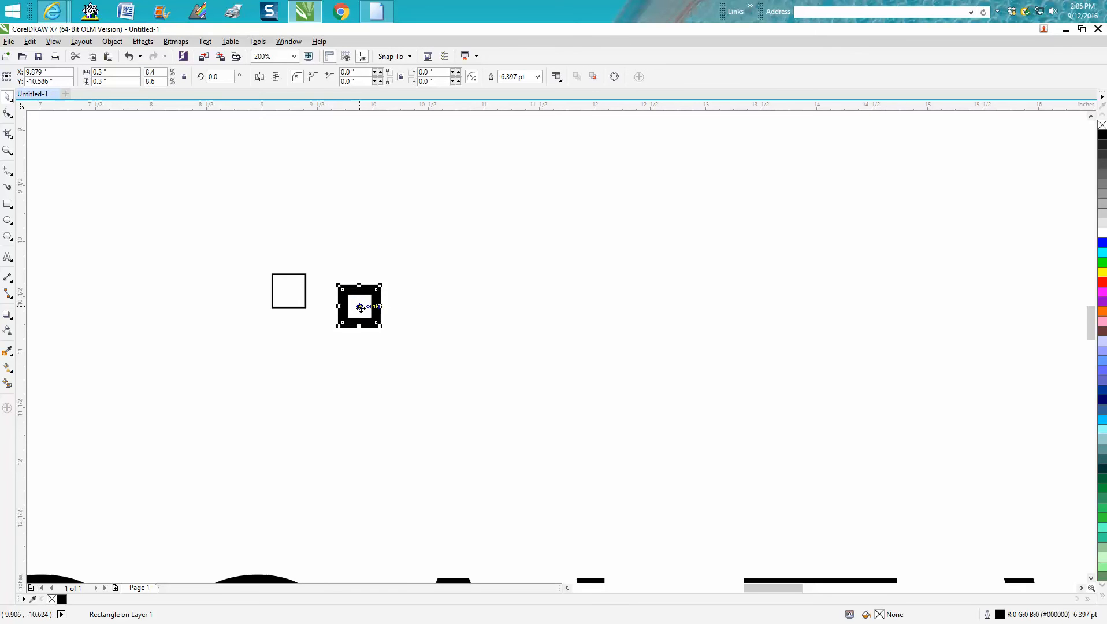
Drag the thick-outlined square beside the thin one, then deselect both.
{"action": "left_click_drag", "start_coordinate": [359, 306], "coordinate": [328, 290]}
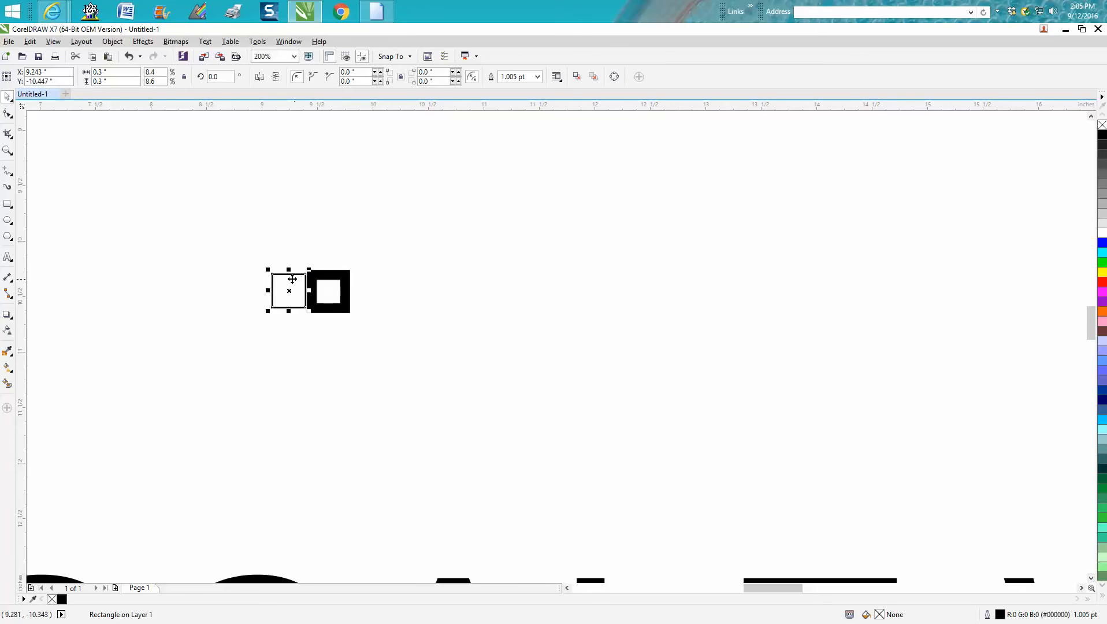
{"action": "mouse_move", "coordinate": [337, 279]}
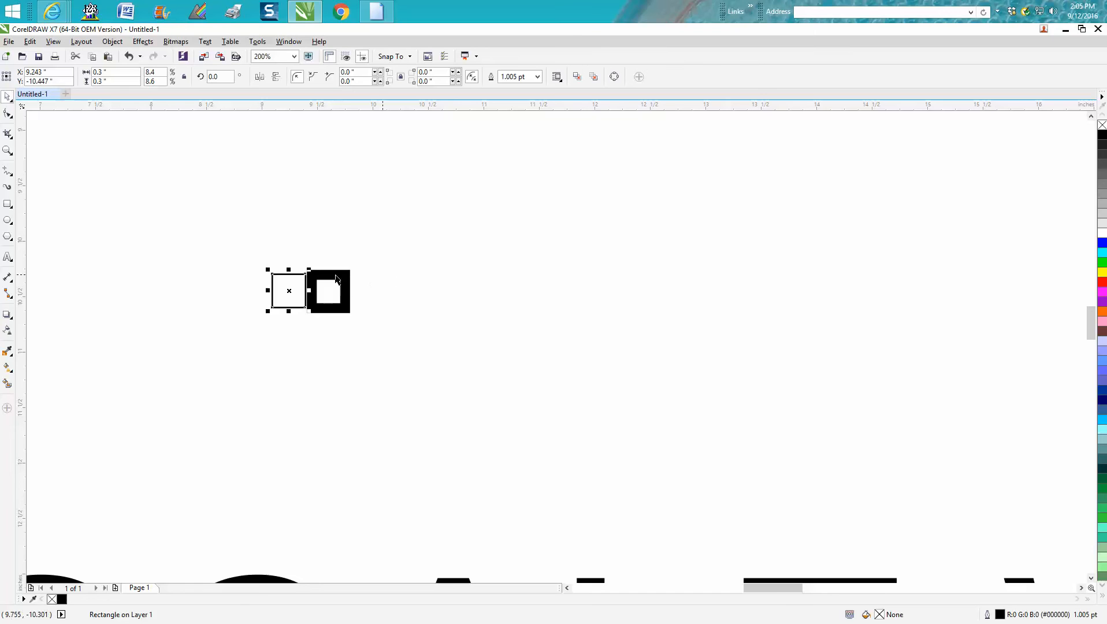
{"action": "left_click", "coordinate": [328, 291]}
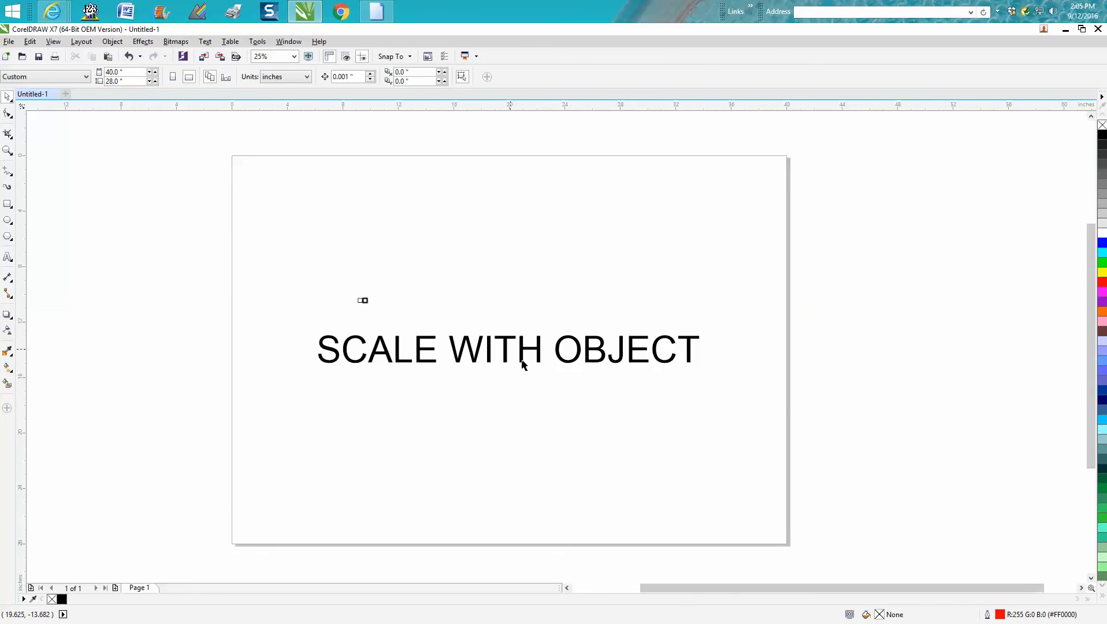
{"action": "mouse_move", "coordinate": [23, 106]}
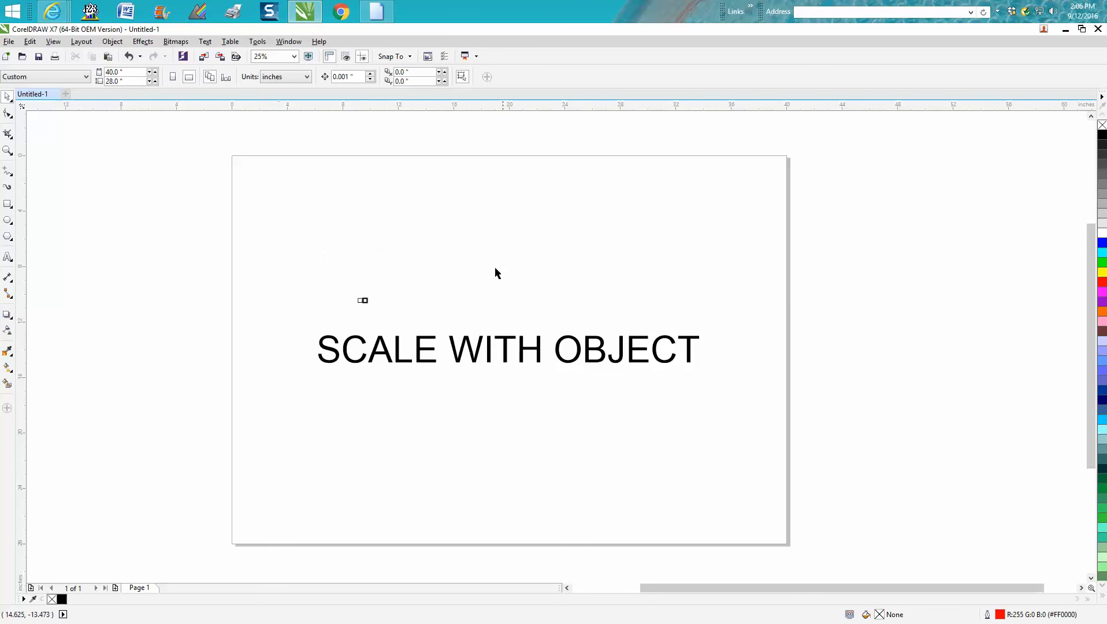
{"action": "mouse_move", "coordinate": [505, 247]}
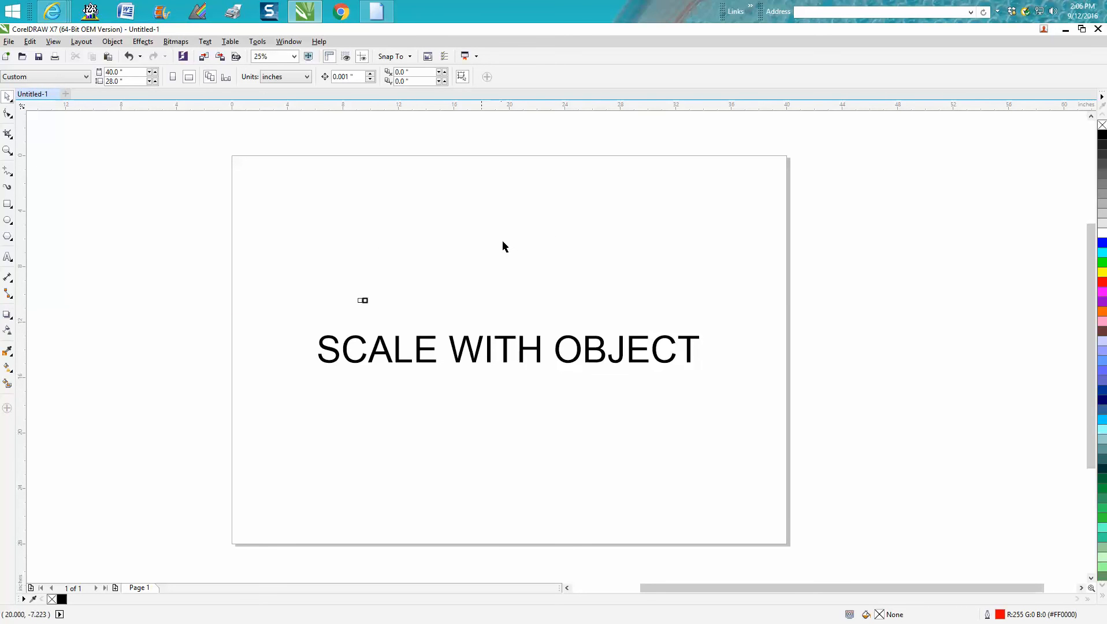
{"action": "mouse_move", "coordinate": [538, 356]}
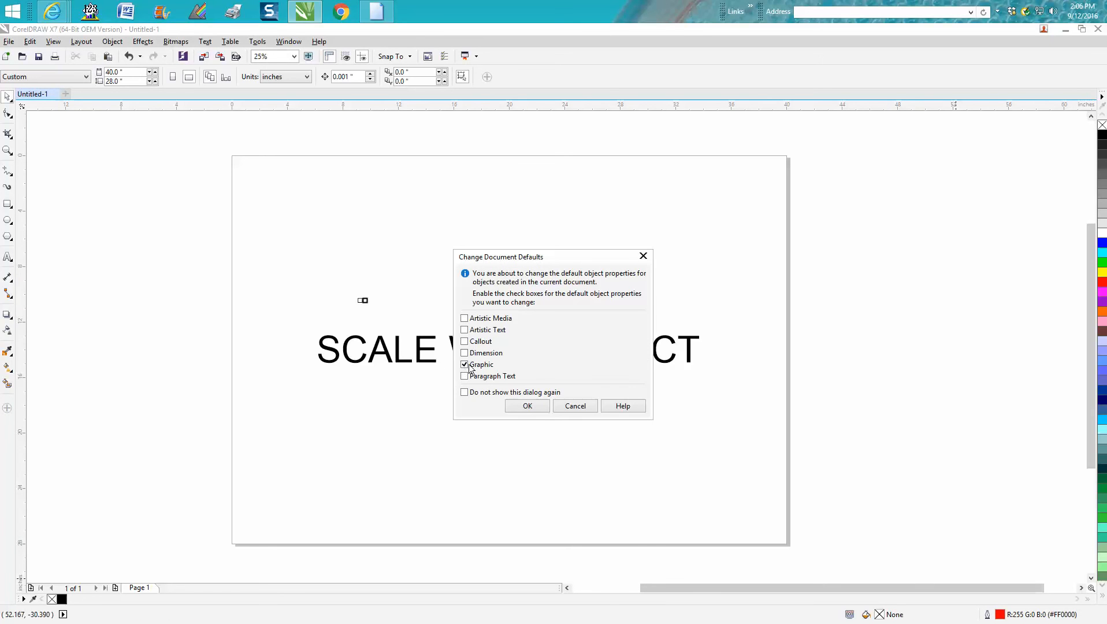
Save a red hairline outline with Scale with object as the graphic default.
{"action": "left_click", "coordinate": [527, 405]}
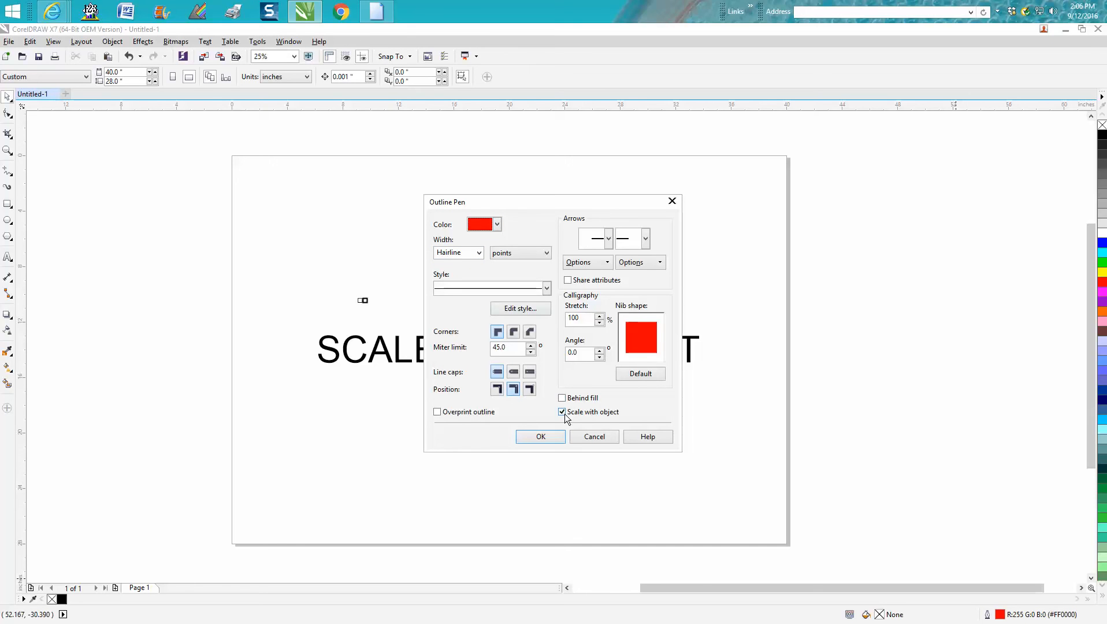
{"action": "left_click", "coordinate": [541, 437]}
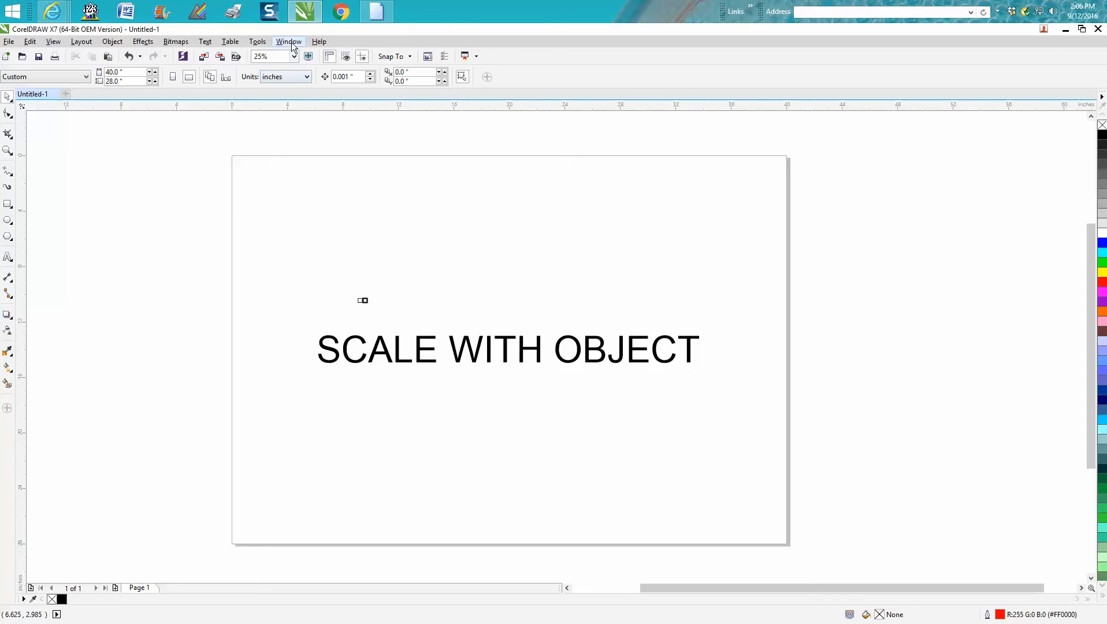
{"action": "left_click", "coordinate": [257, 41]}
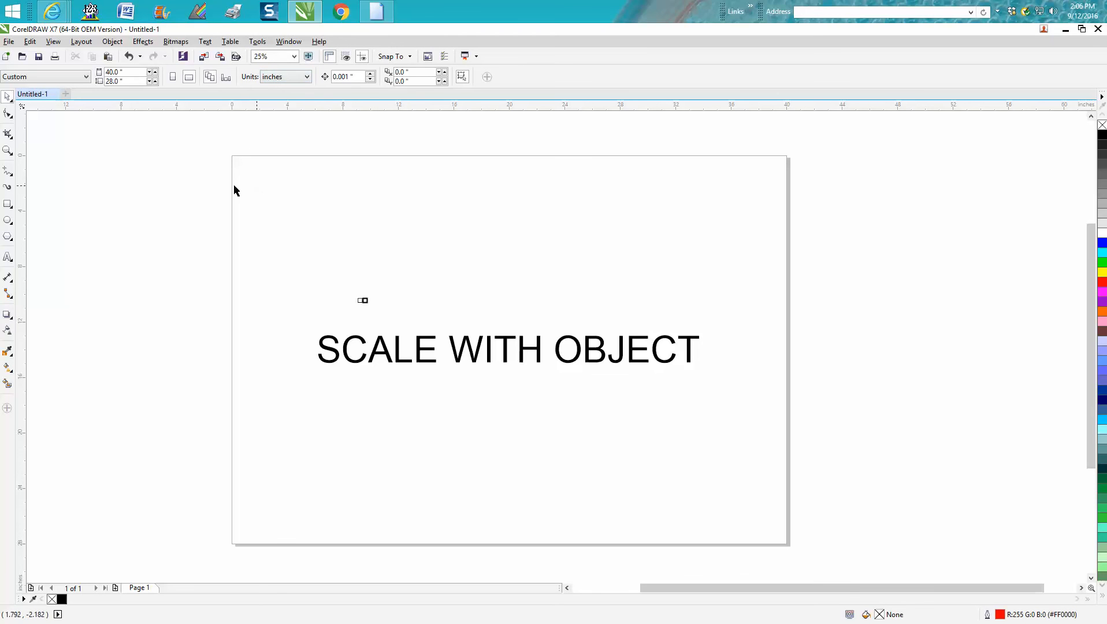
{"action": "mouse_move", "coordinate": [250, 132]}
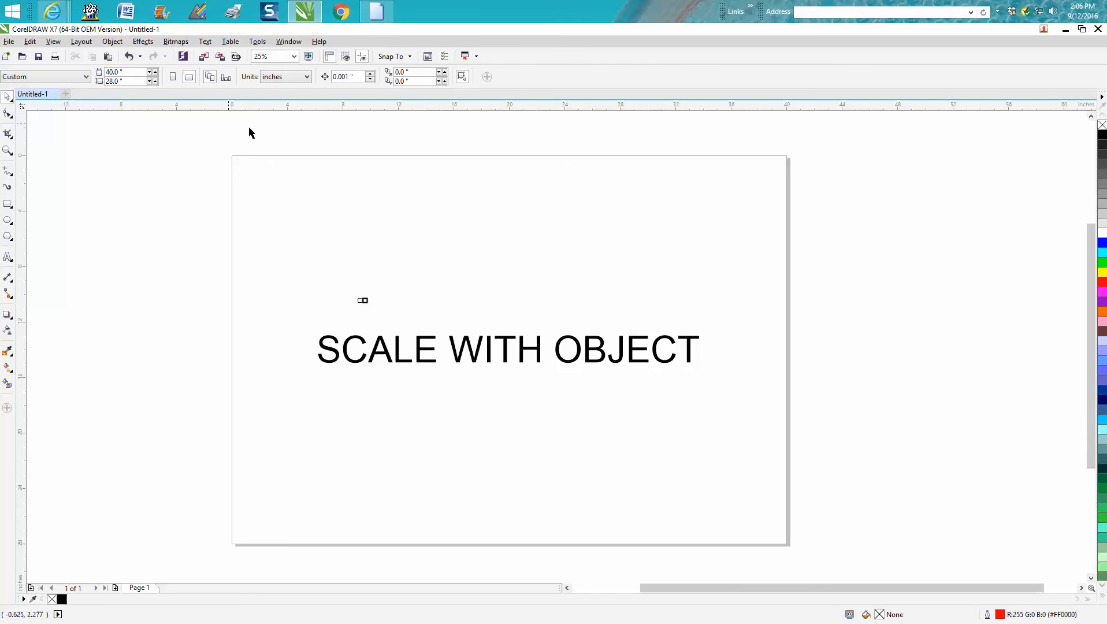
{"action": "mouse_move", "coordinate": [309, 183]}
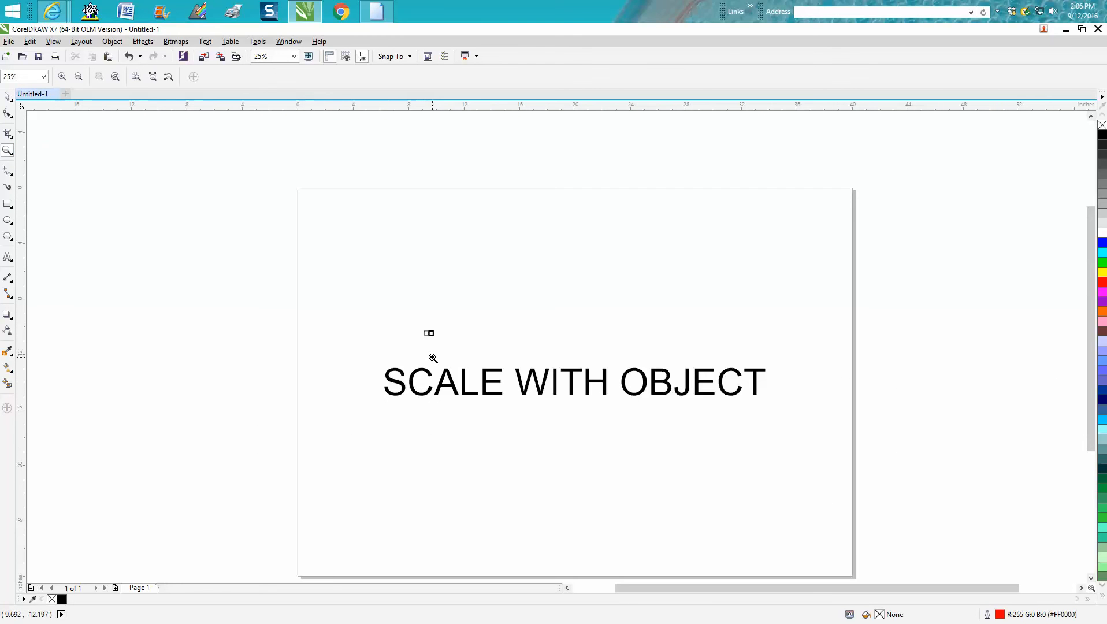
{"action": "left_click", "coordinate": [7, 96]}
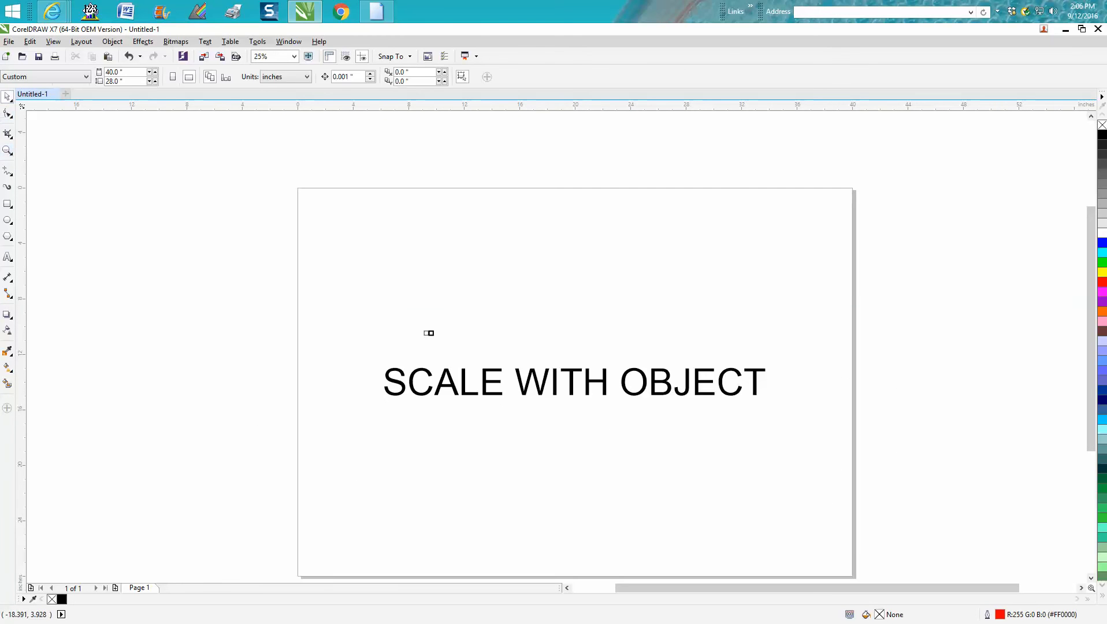
Draw a rectangle near the top left and accept its red hairline outline.
{"action": "left_click_drag", "start_coordinate": [323, 203], "coordinate": [459, 279]}
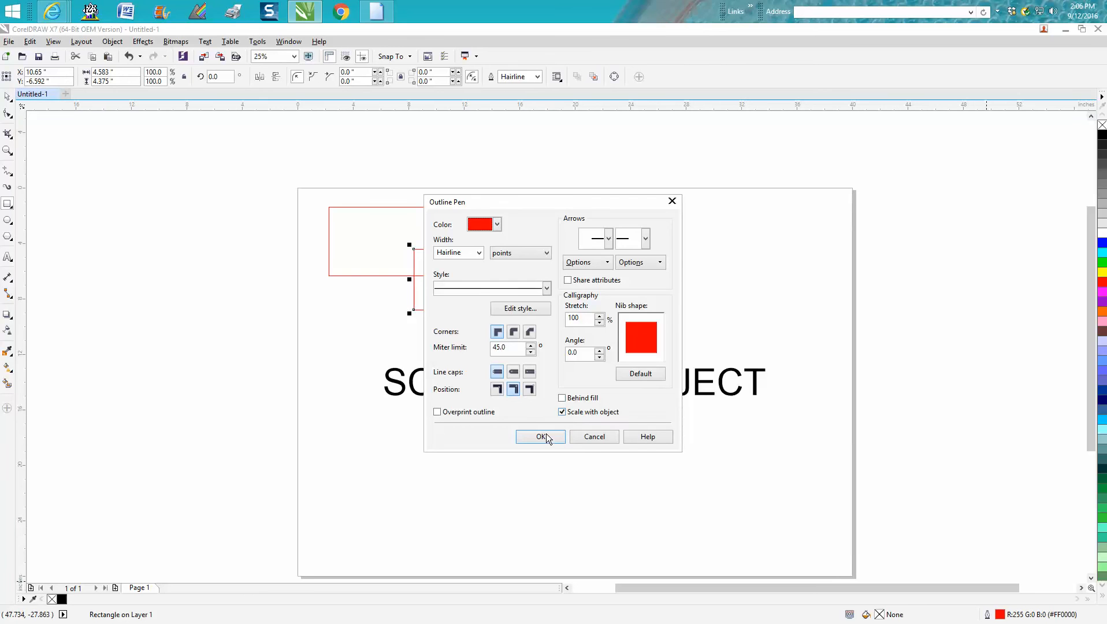
{"action": "left_click", "coordinate": [540, 437]}
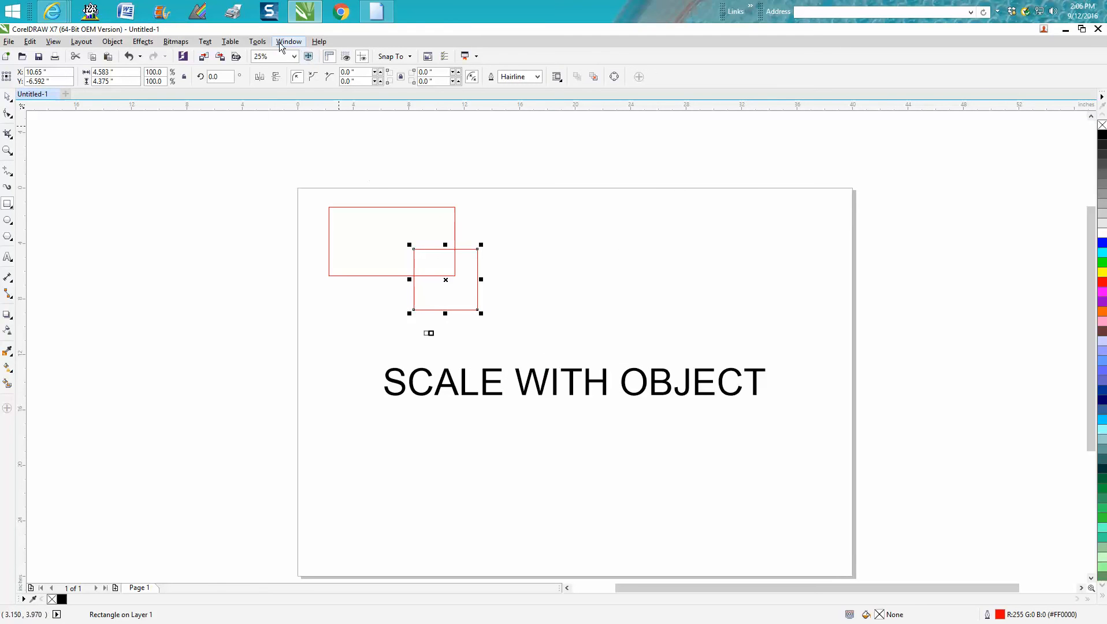
Open the Tools menu containing Save Settings as Default.
{"action": "left_click", "coordinate": [257, 41]}
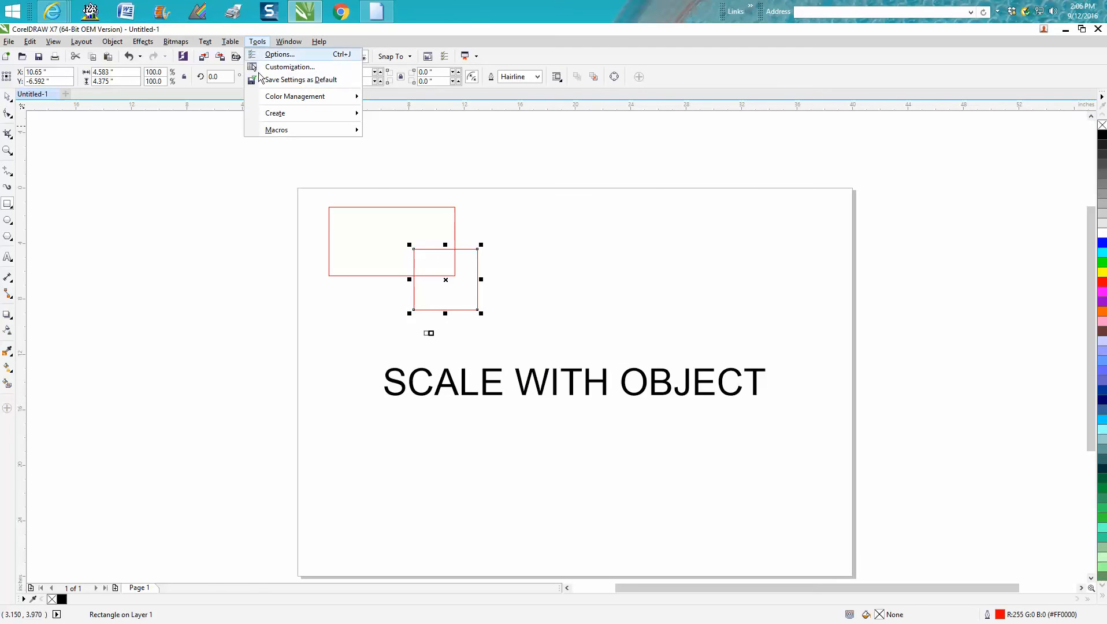
{"action": "mouse_move", "coordinate": [302, 79]}
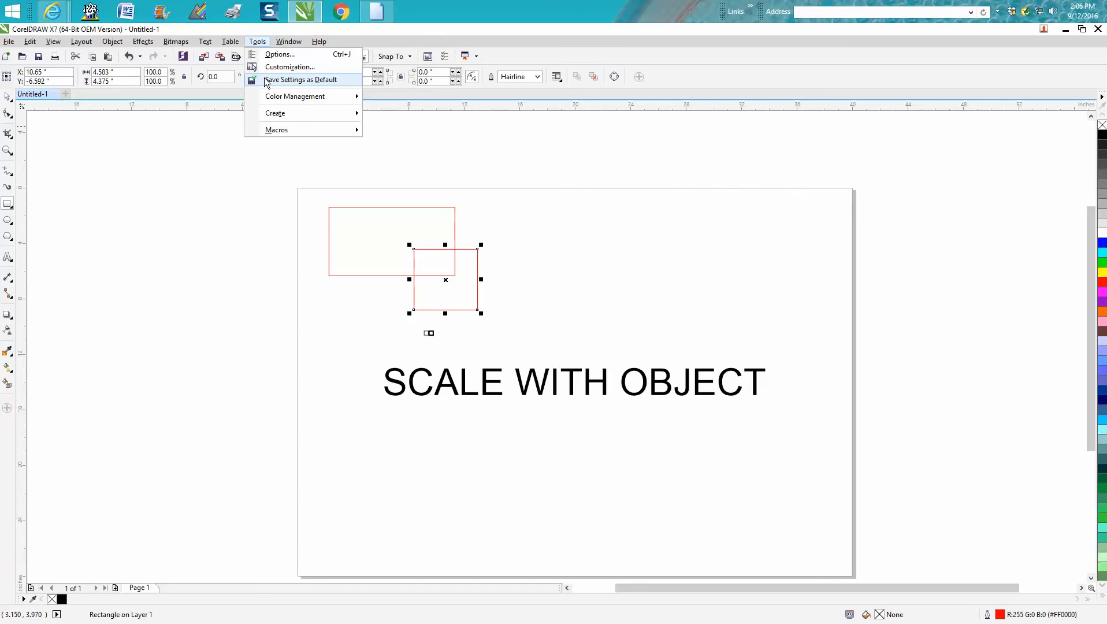
{"action": "mouse_move", "coordinate": [267, 70]}
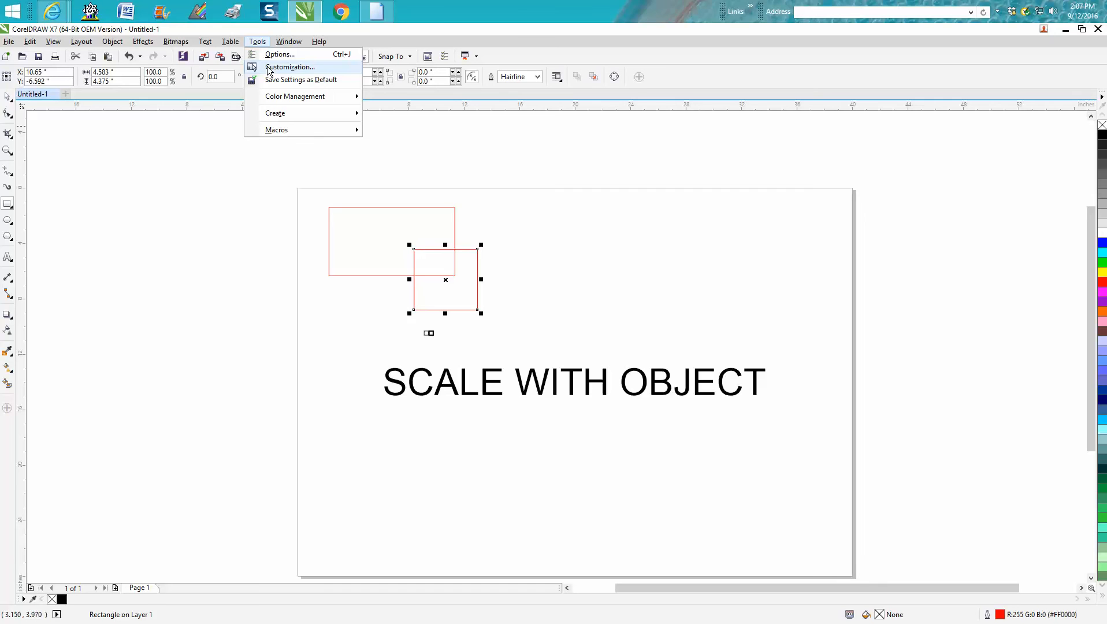
{"action": "mouse_move", "coordinate": [283, 91]}
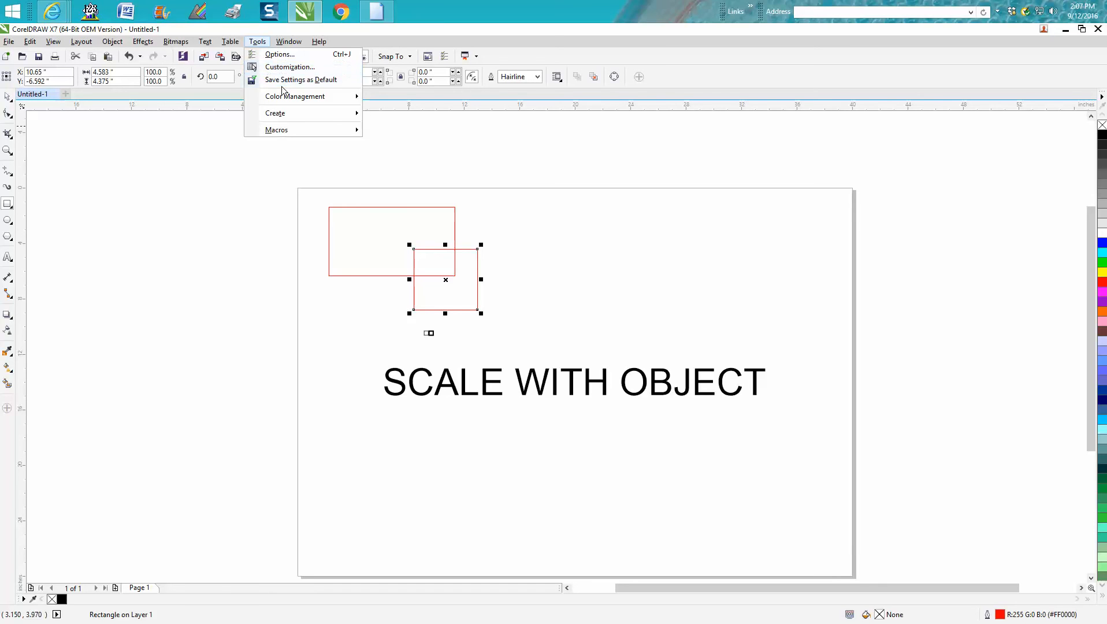
{"action": "mouse_move", "coordinate": [301, 80]}
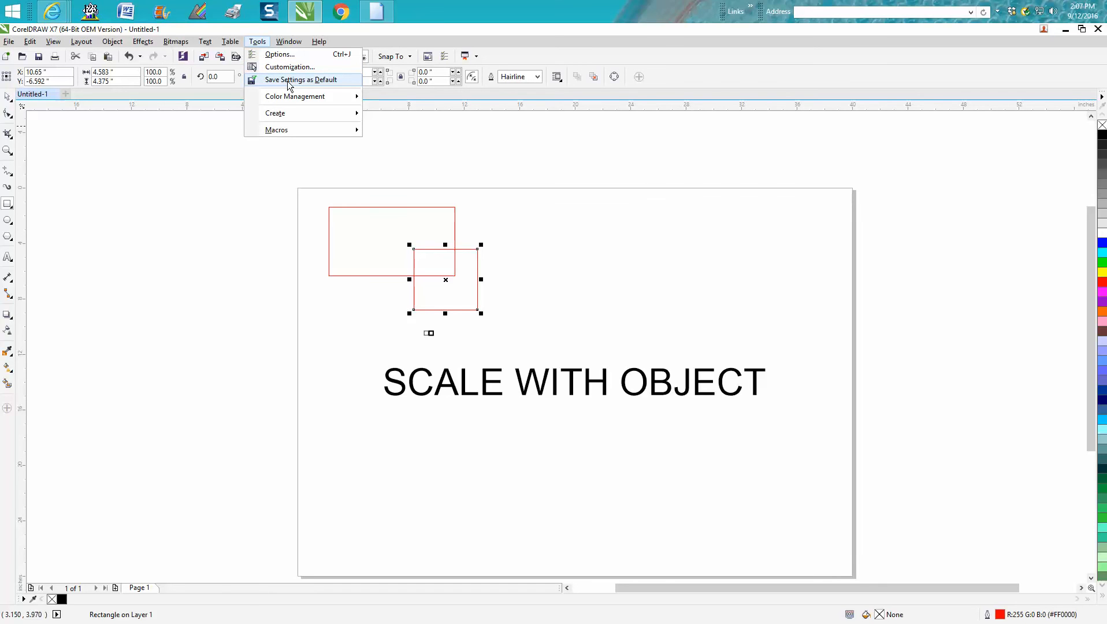
{"action": "mouse_move", "coordinate": [295, 82]}
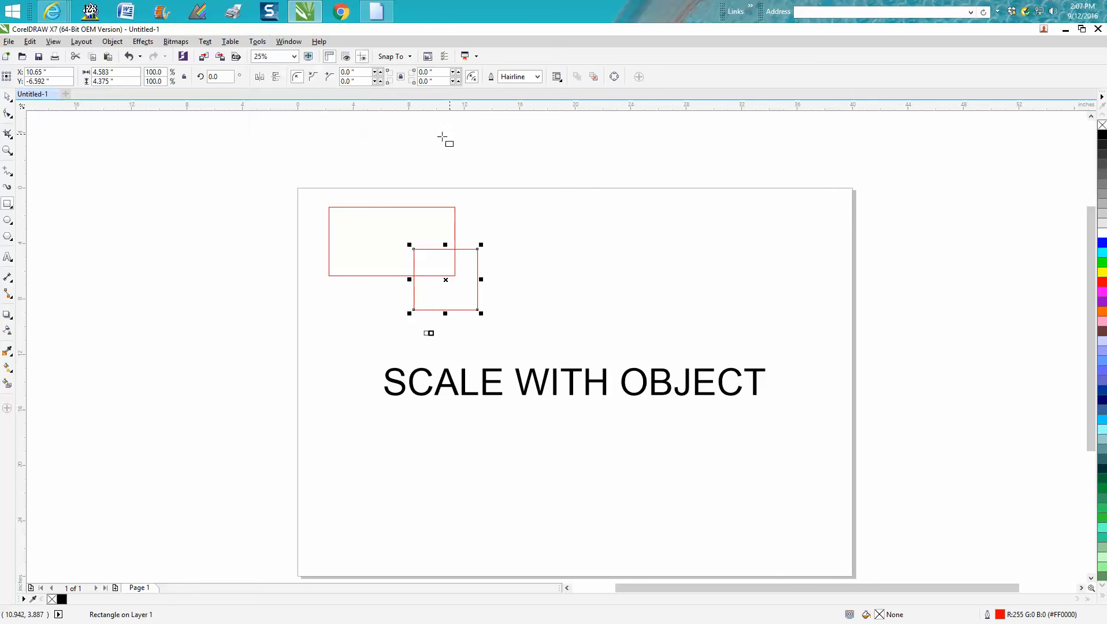
{"action": "mouse_move", "coordinate": [266, 182]}
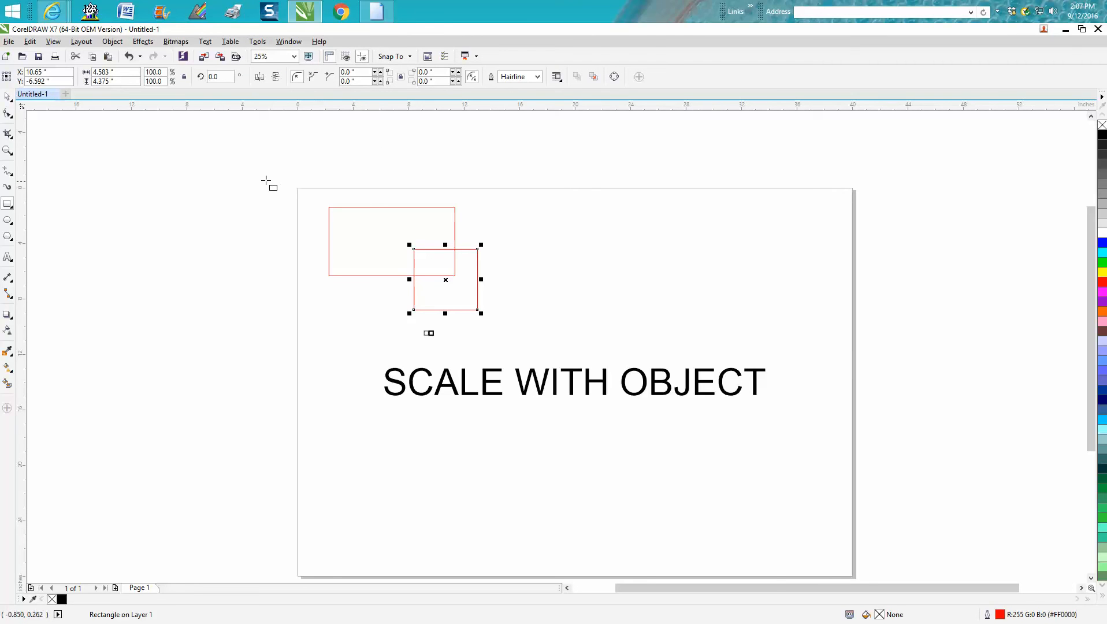